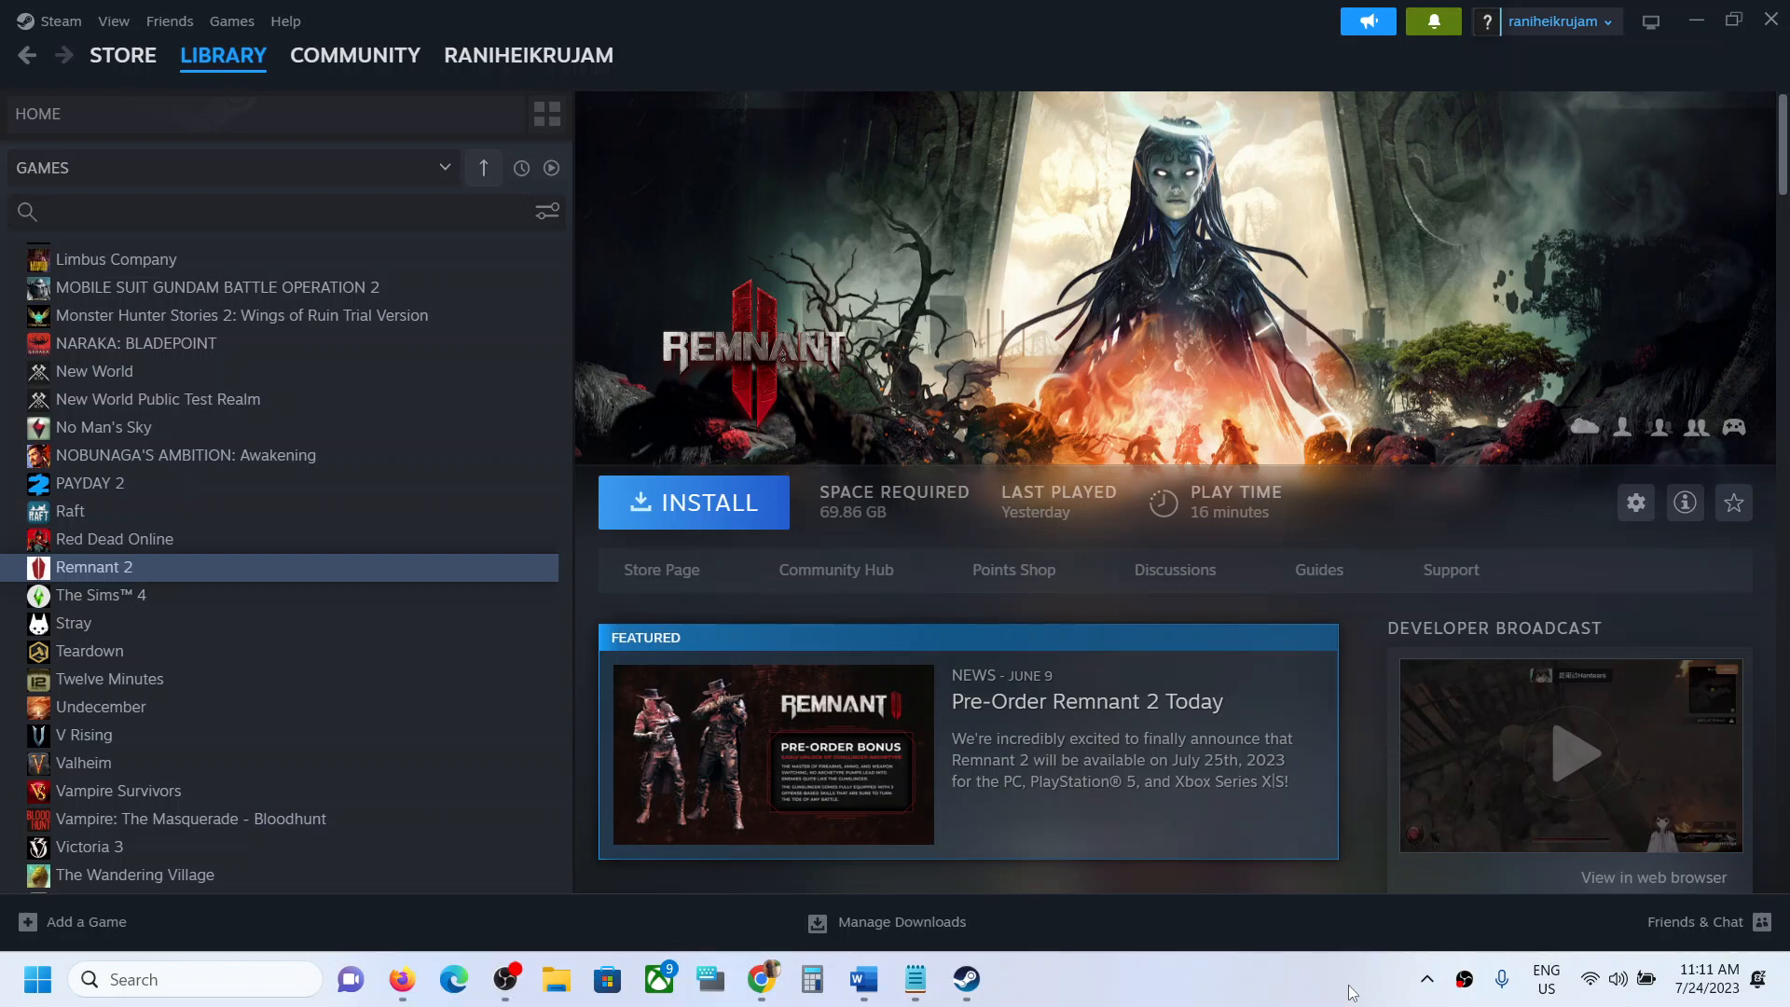
Bring the Word notes on the Remnant 2 VCRUNTIME140/MSVCP140.dll fix to the front.
click(862, 981)
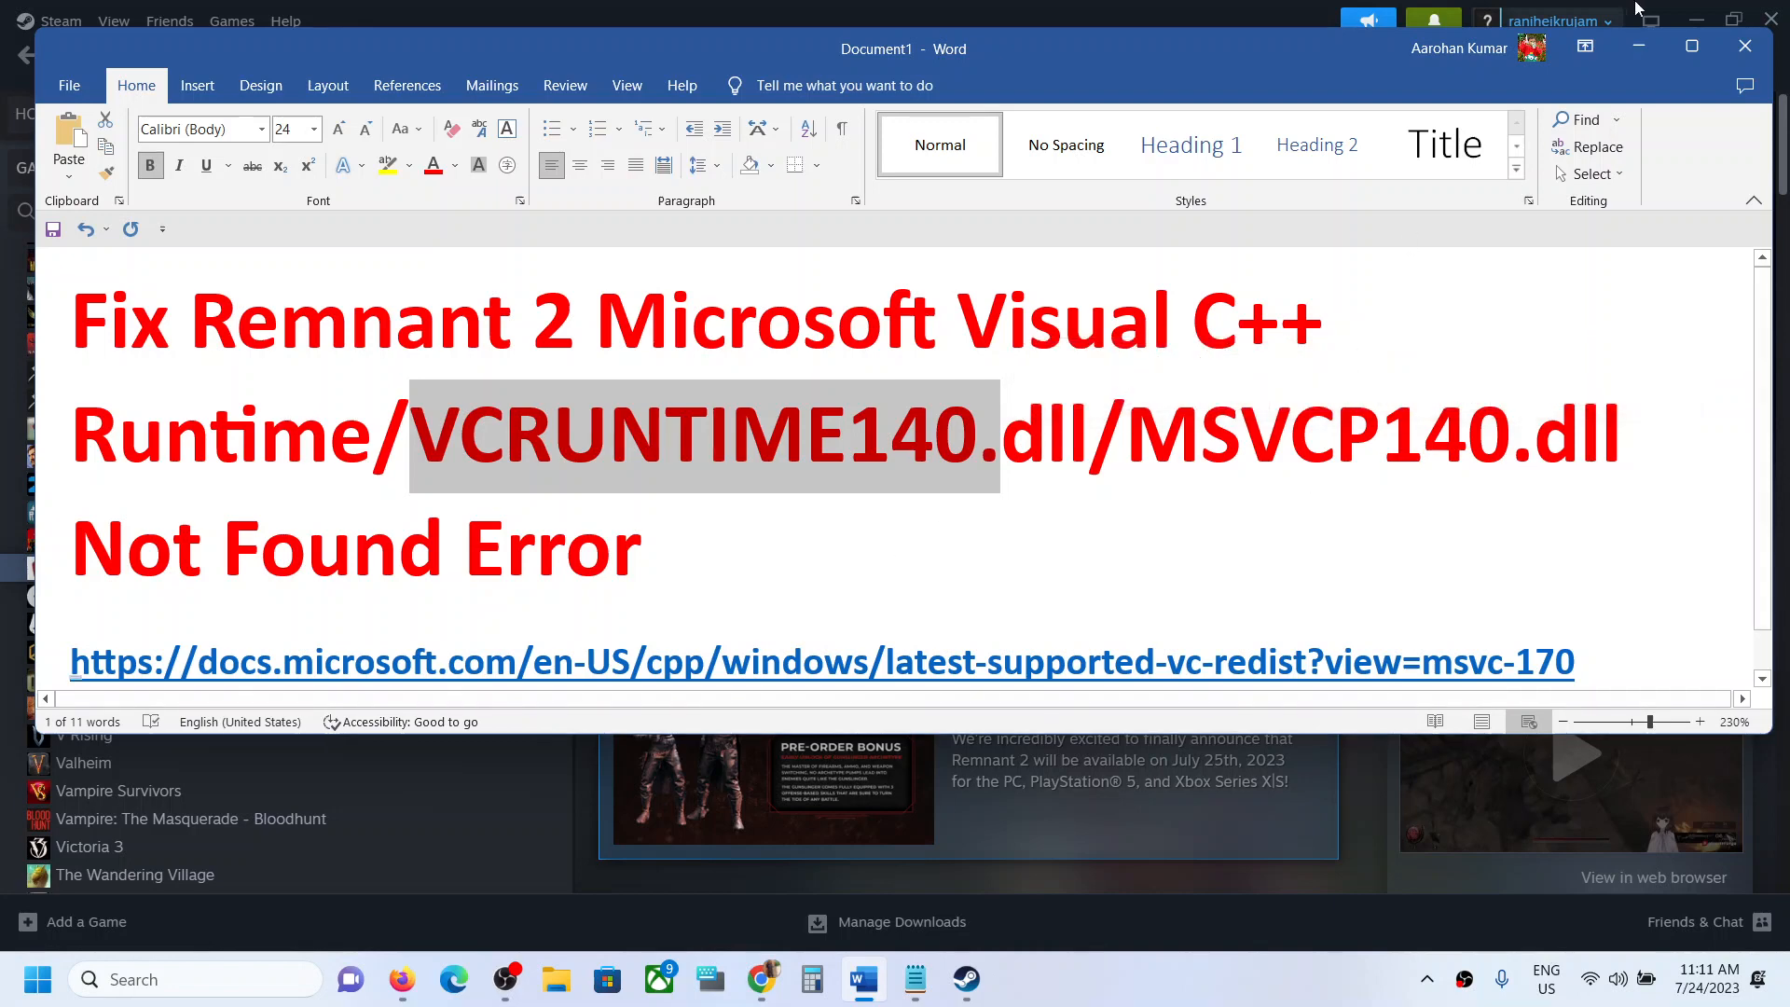
Hide the notes and show the Microsoft Visual C++ Redistributable latest downloads page in Chrome.
click(962, 977)
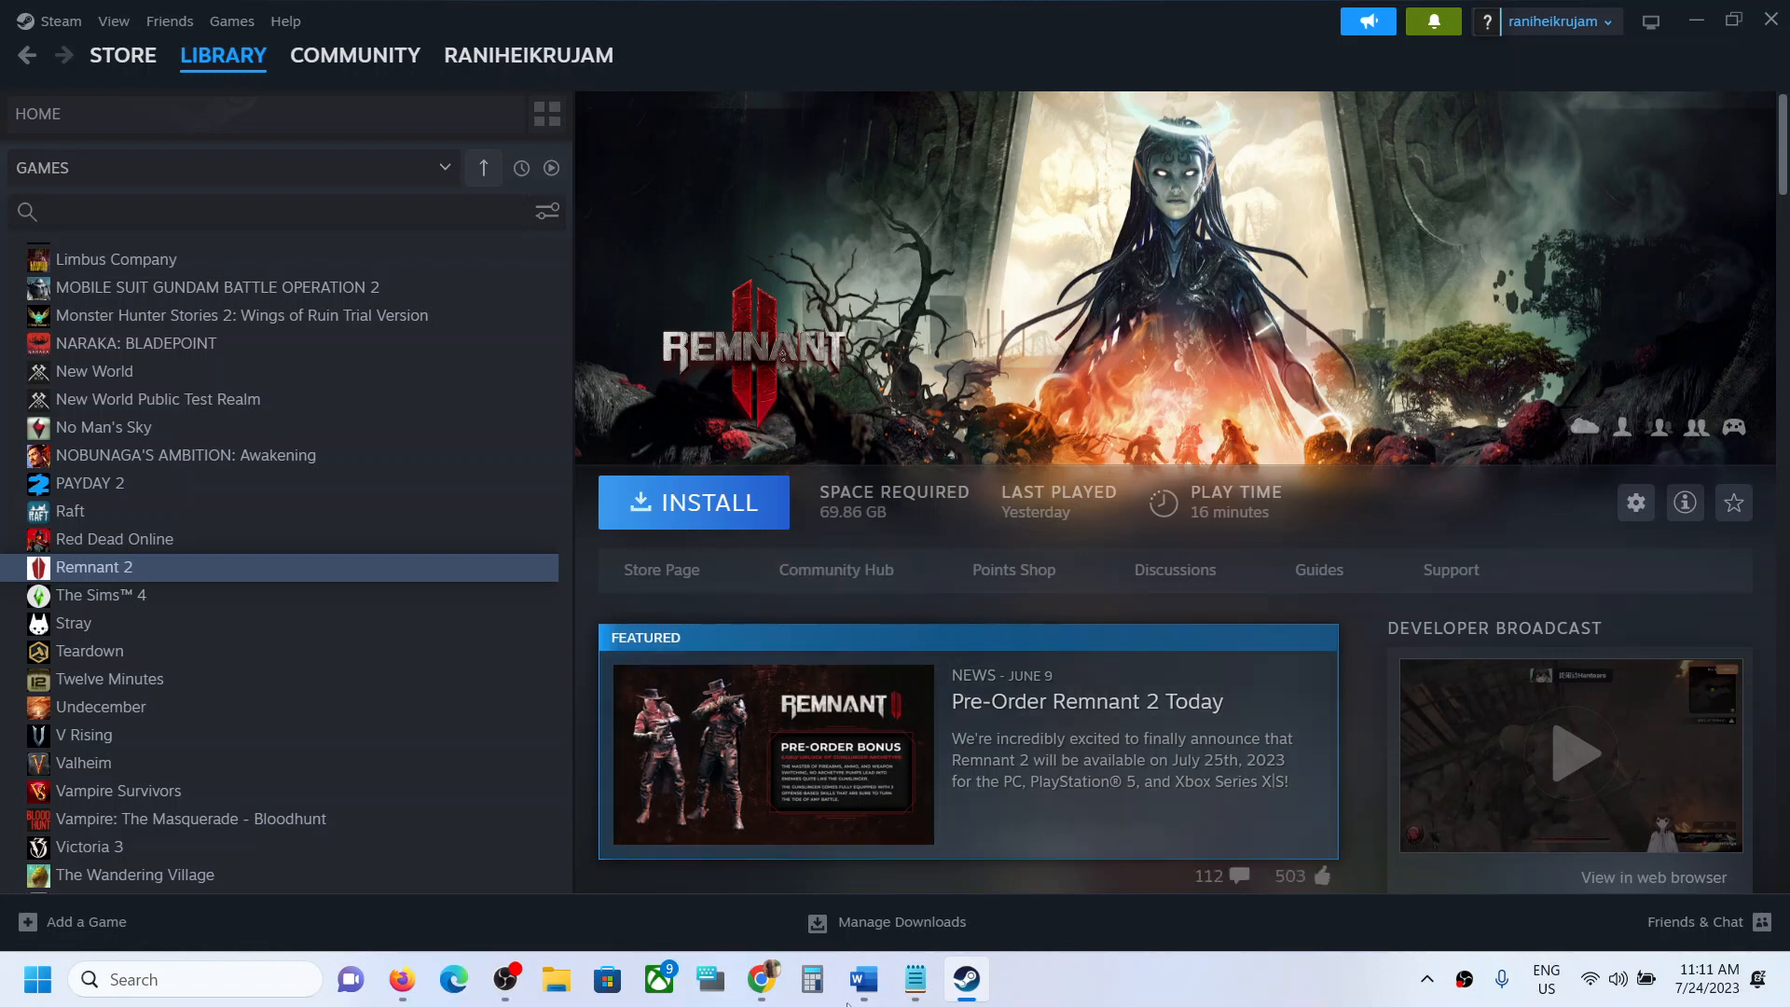
click(861, 978)
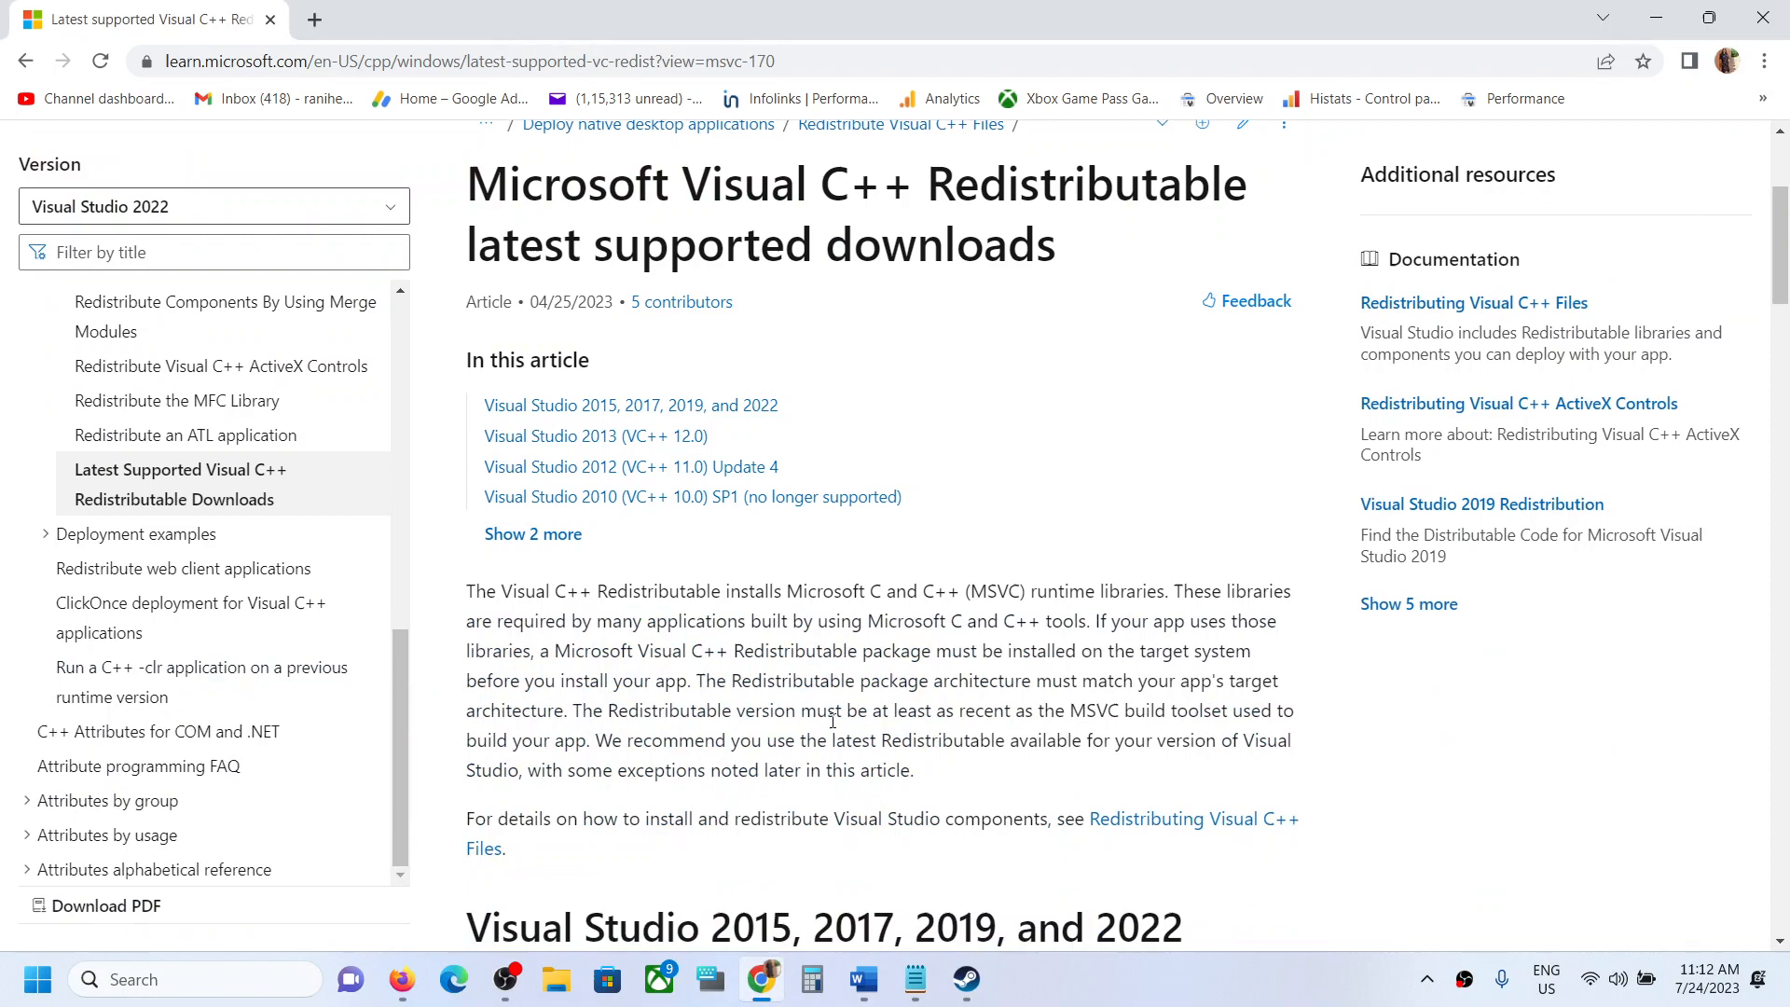
Reveal the Visual Studio 2015-2022 table with ARM64, X86 and X64 download links.
scroll(down, 3)
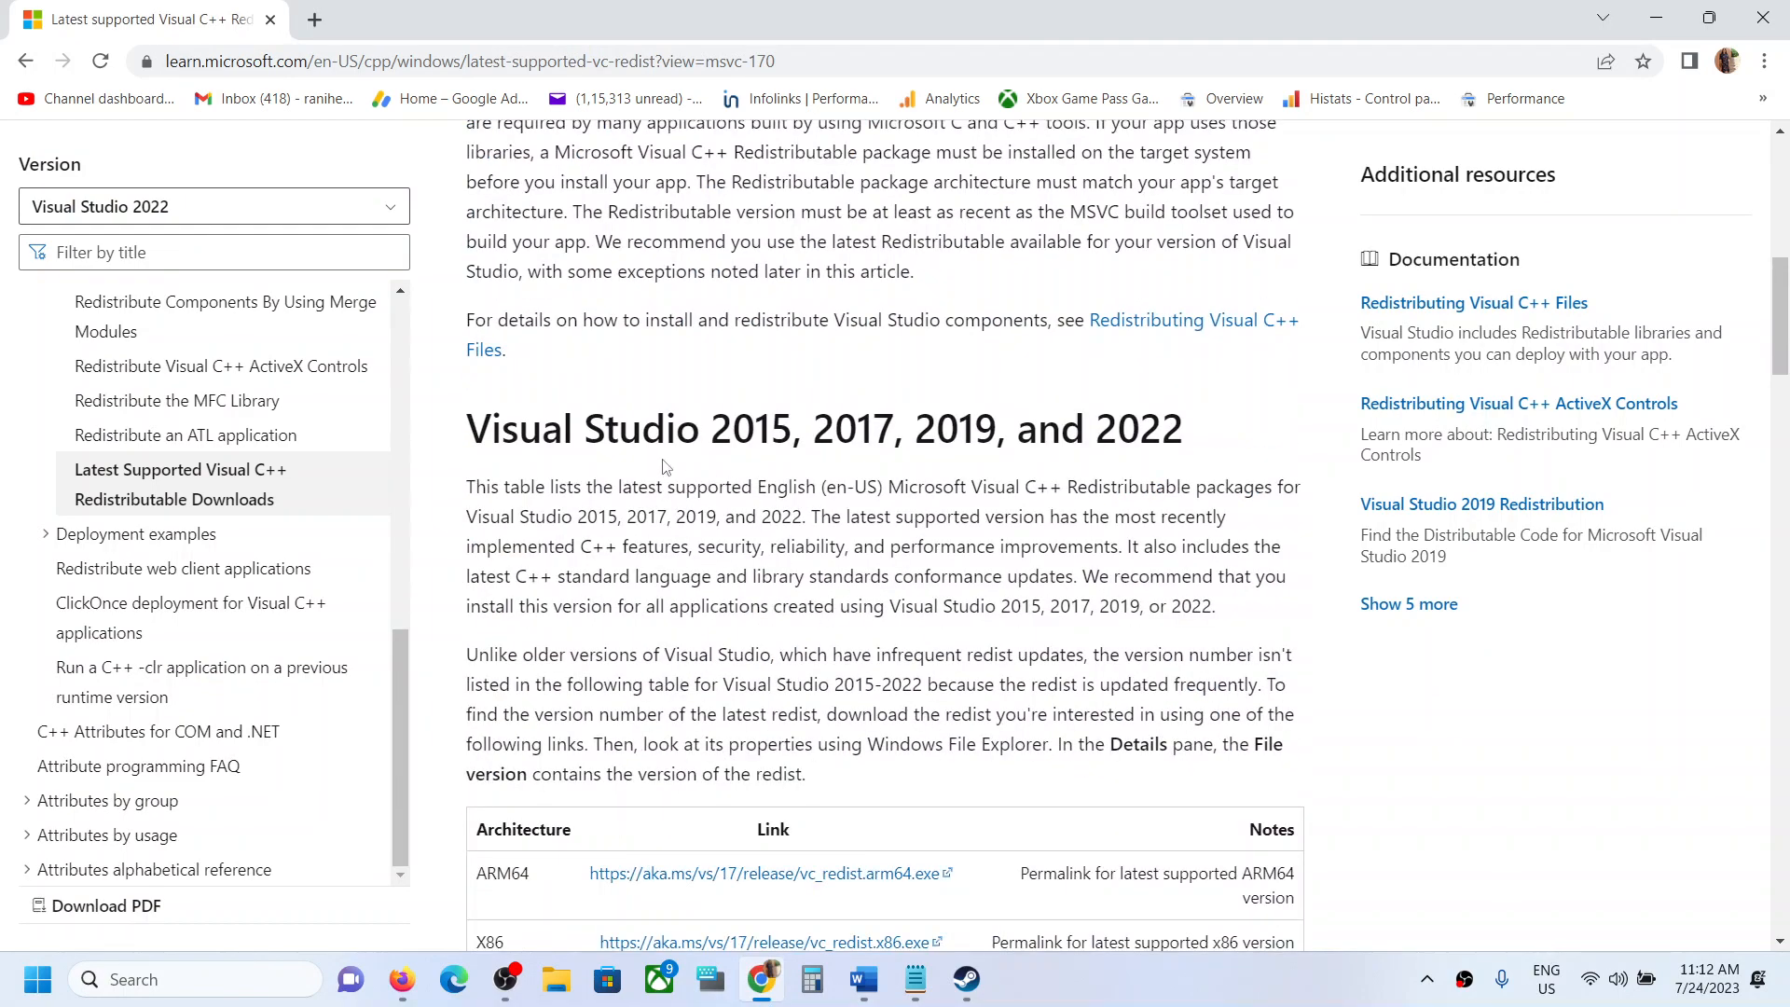
mouse_move(995, 470)
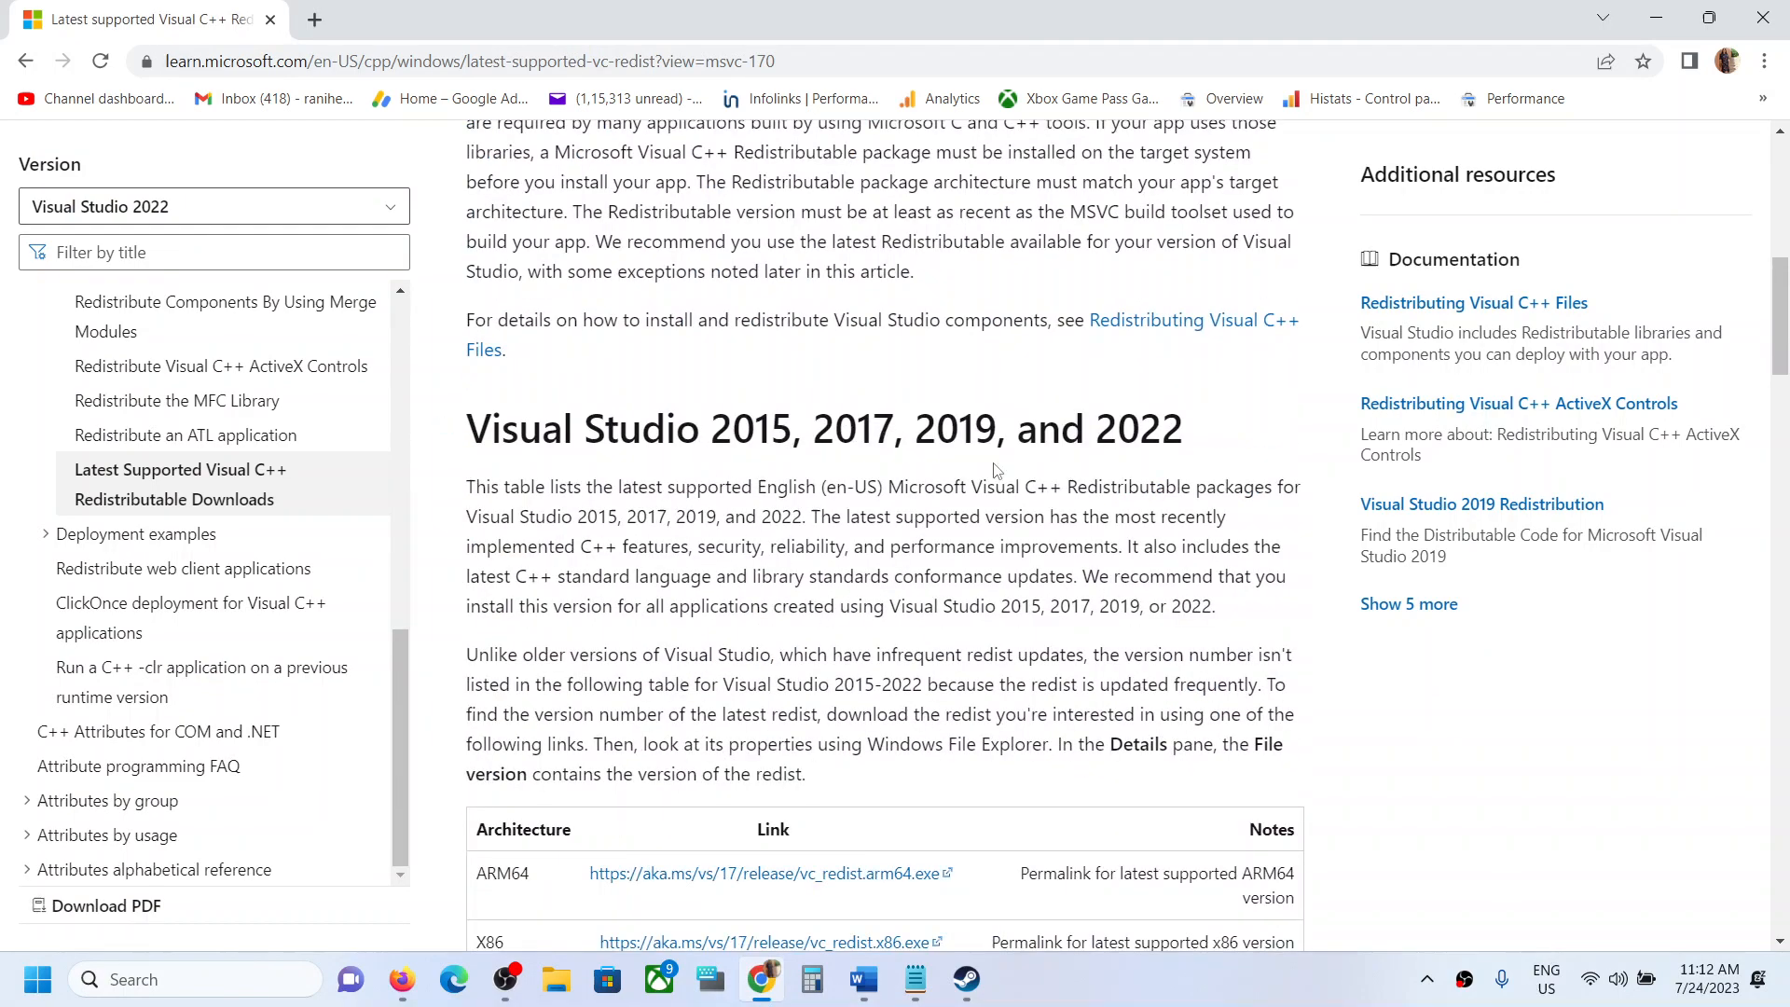
scroll(down, 3)
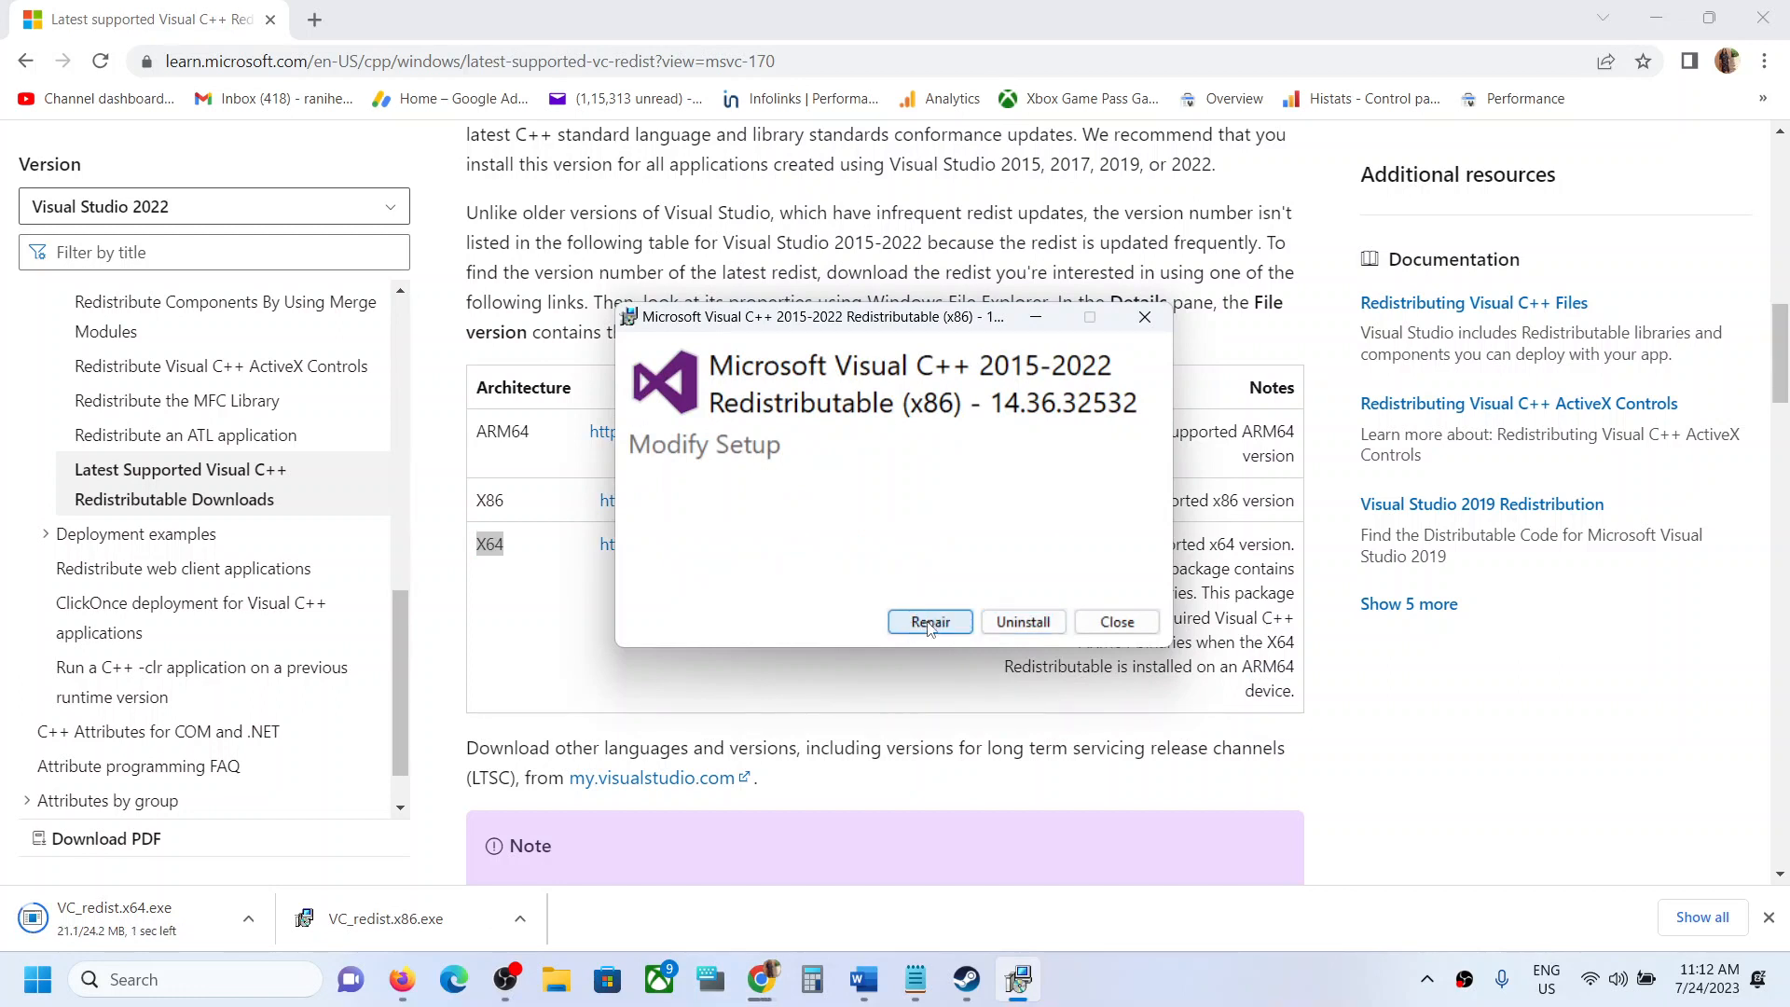
click(928, 623)
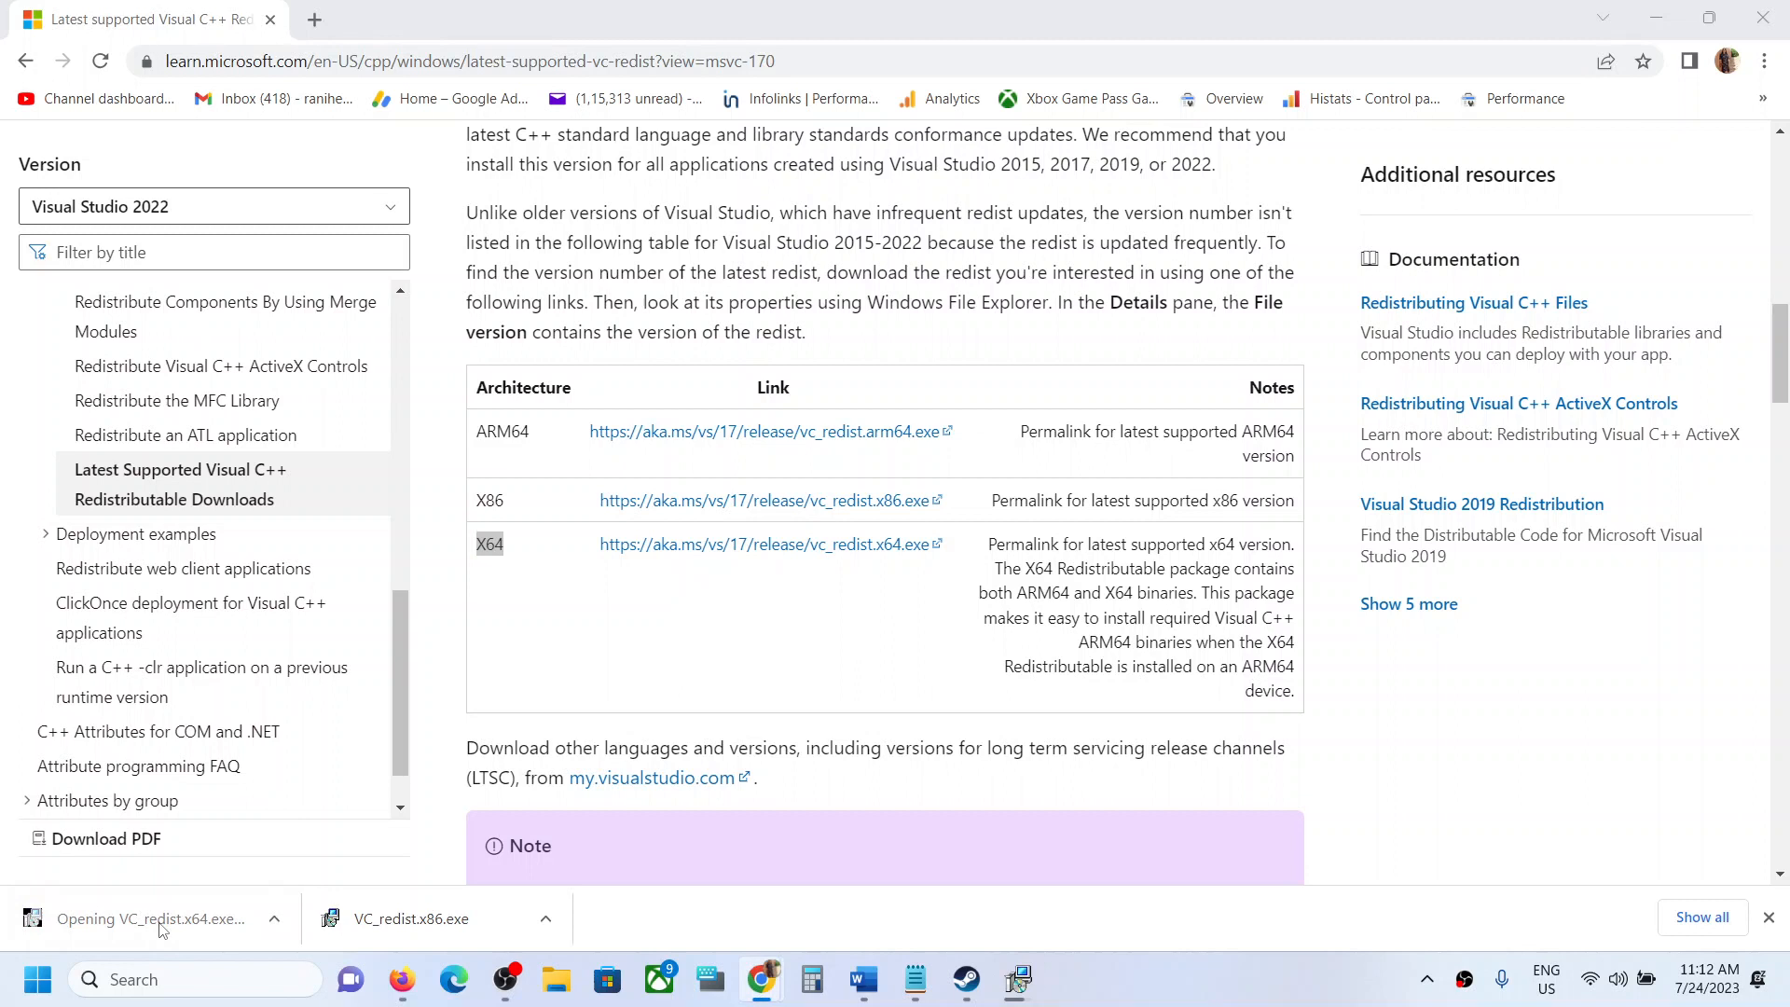
Run VC_redist.x64.exe, start its Repair and acknowledge the reboot-required message.
click(153, 917)
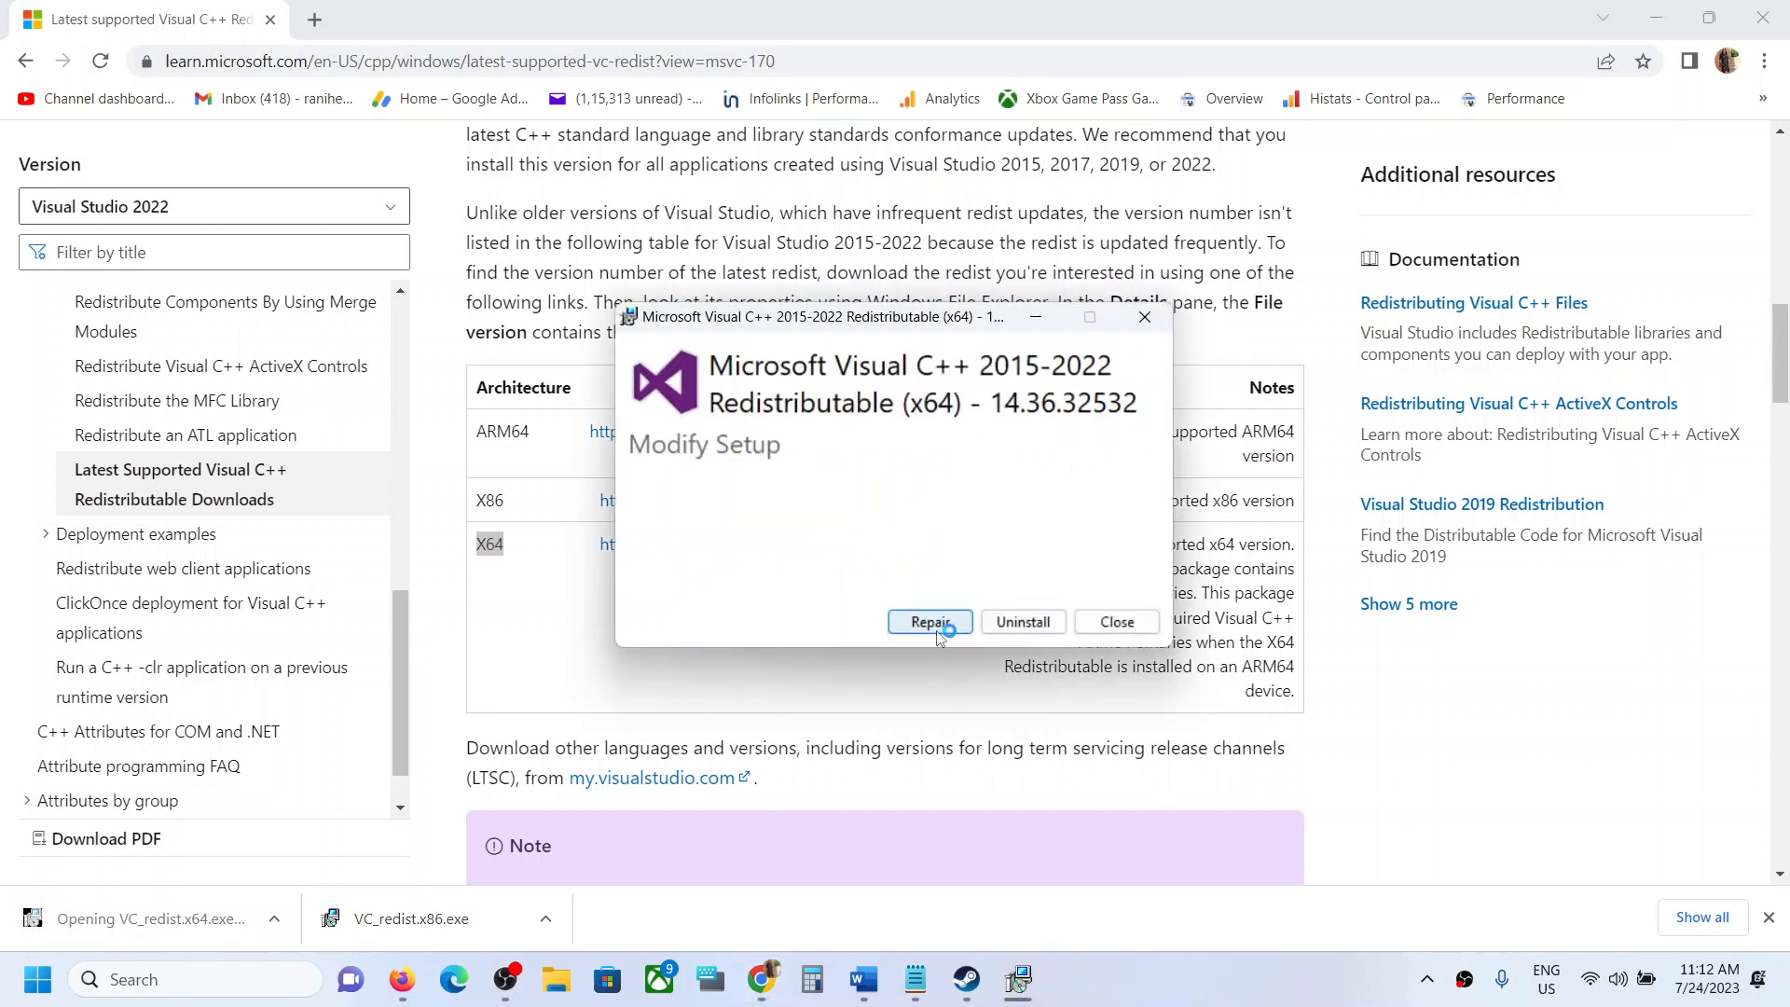
click(929, 623)
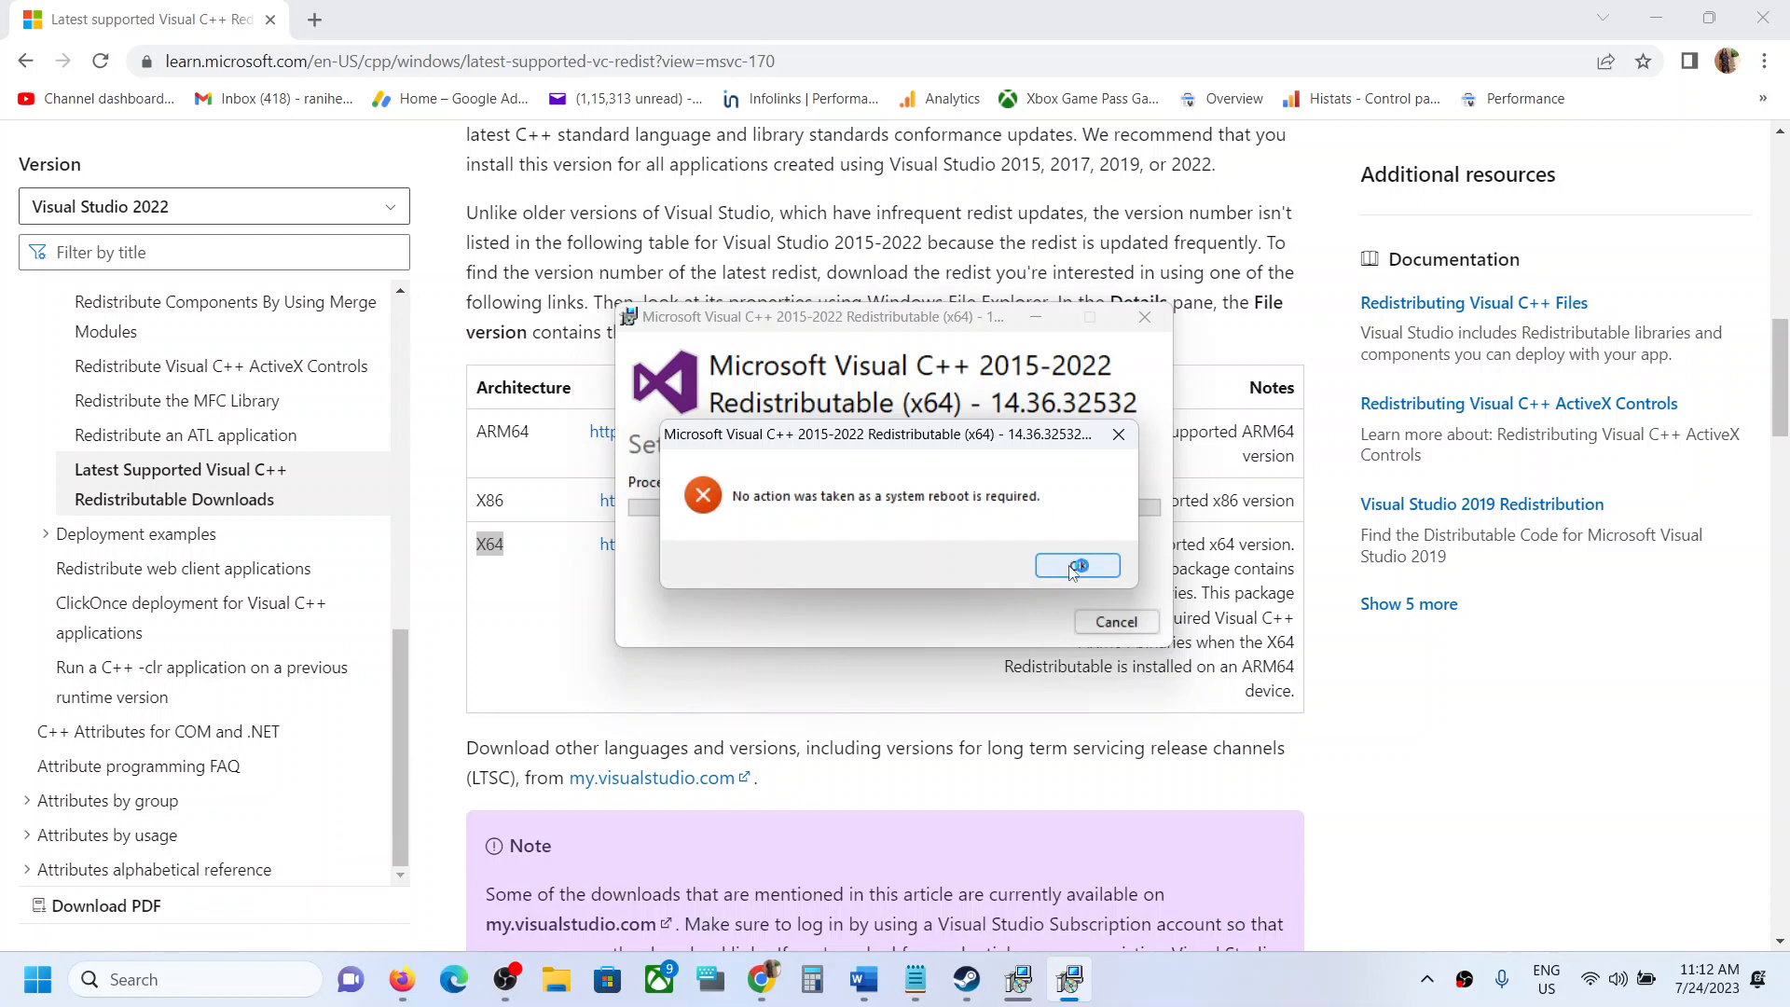
click(1077, 565)
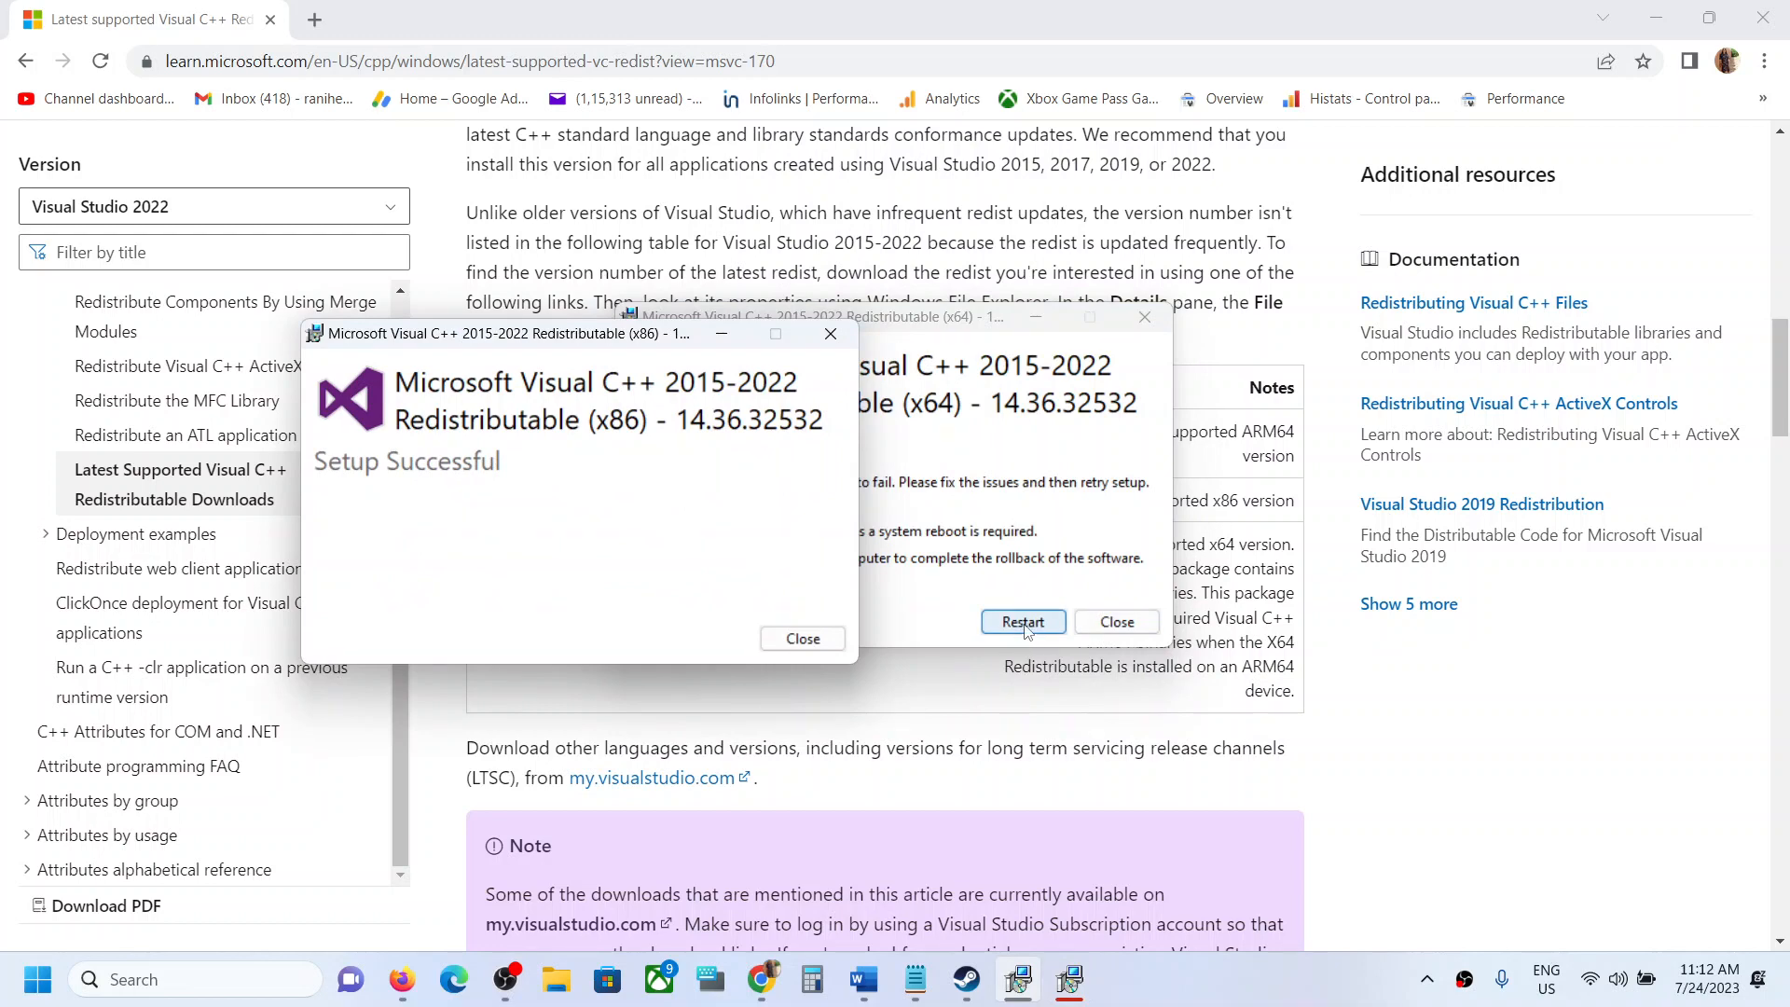
mouse_move(988, 962)
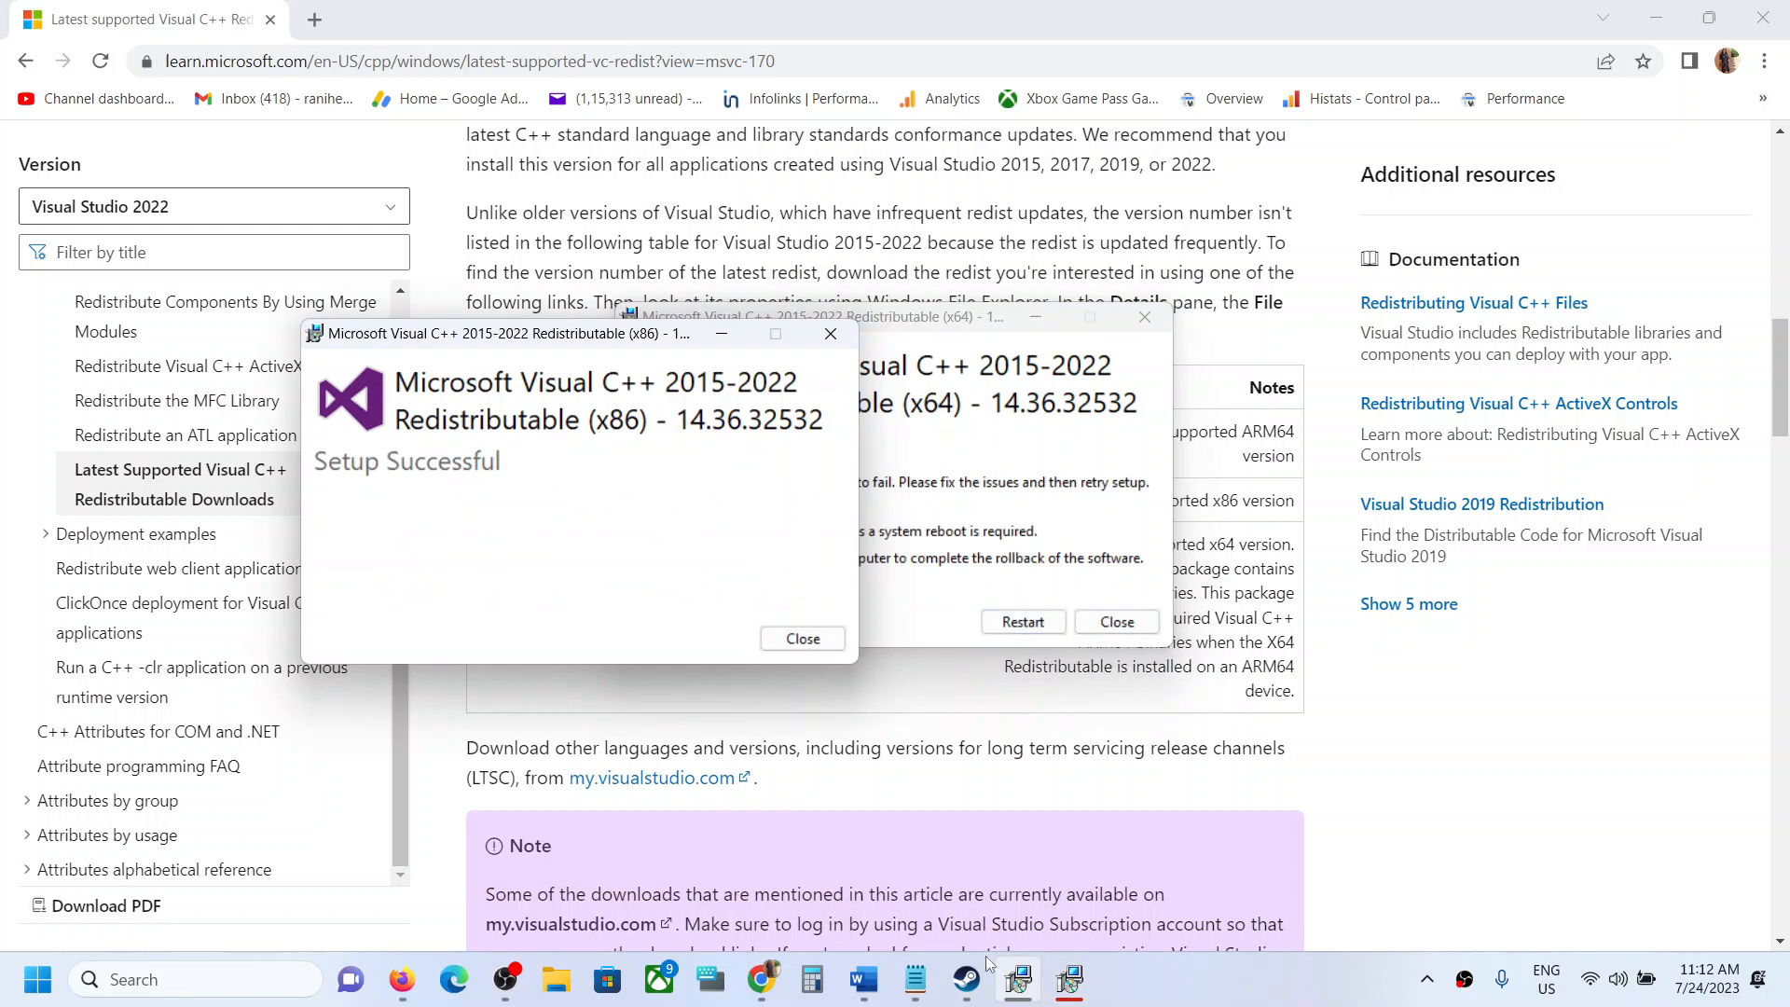
Return to the Steam library with Remnant 2 selected after a brief look at the notes.
click(966, 981)
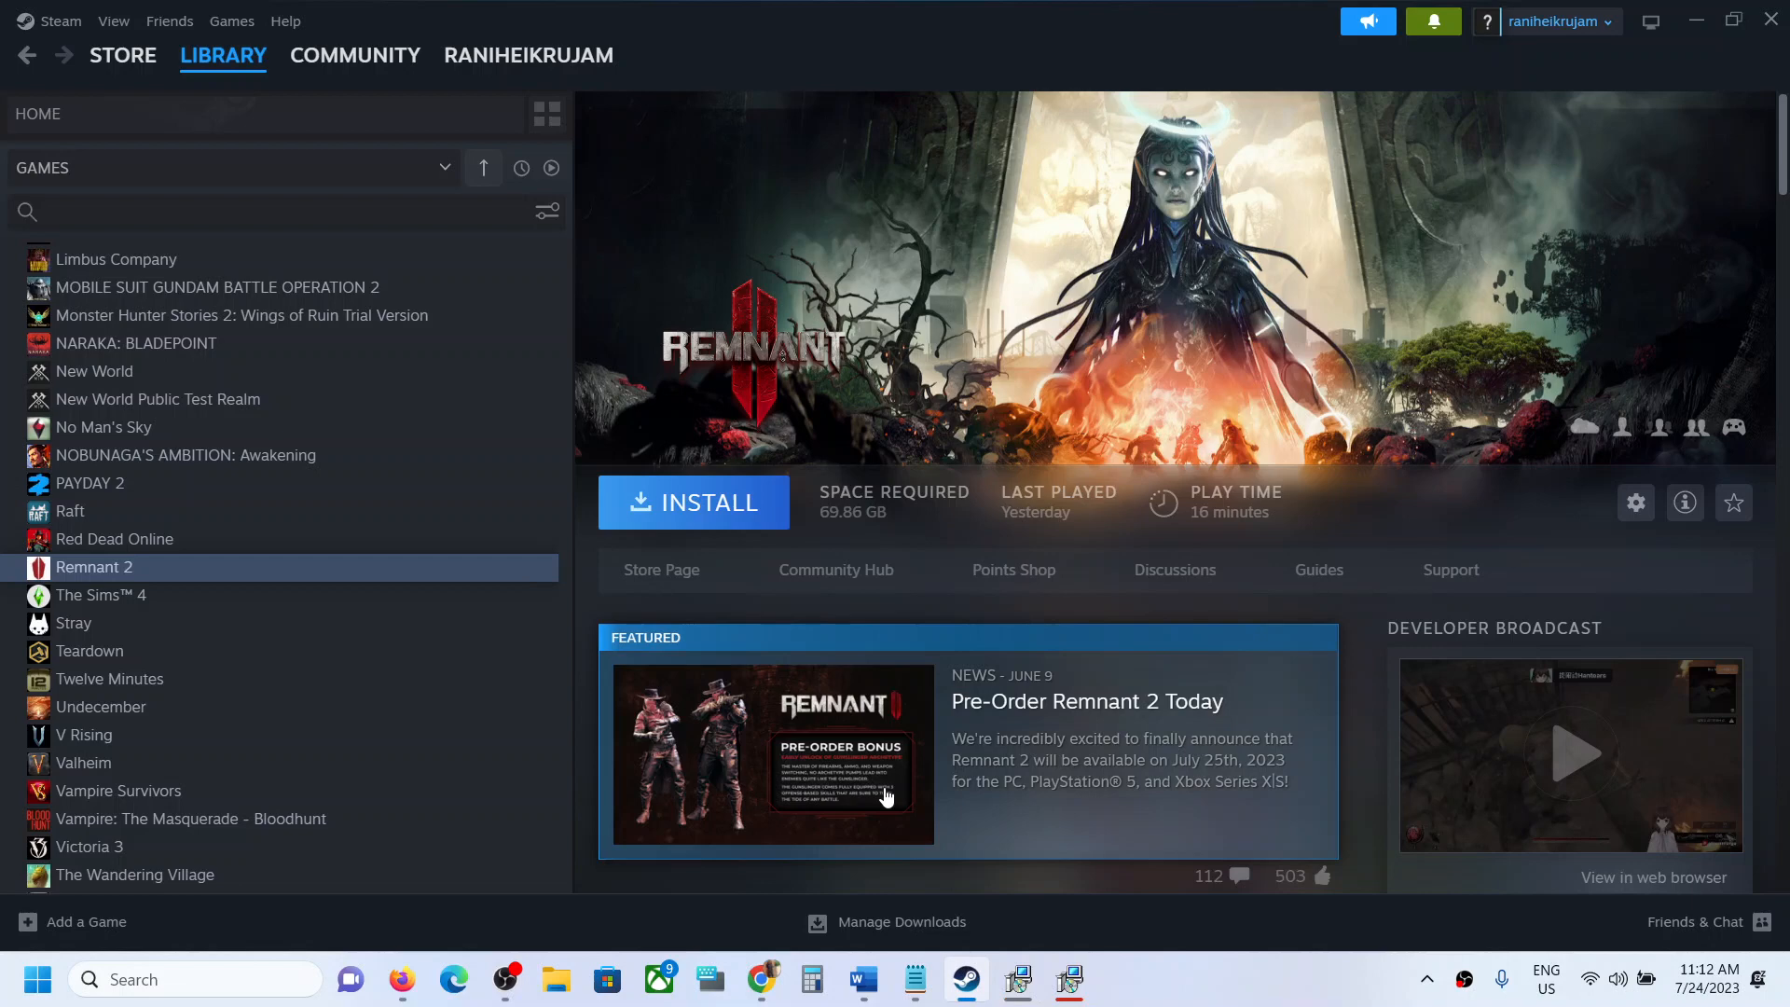
click(862, 979)
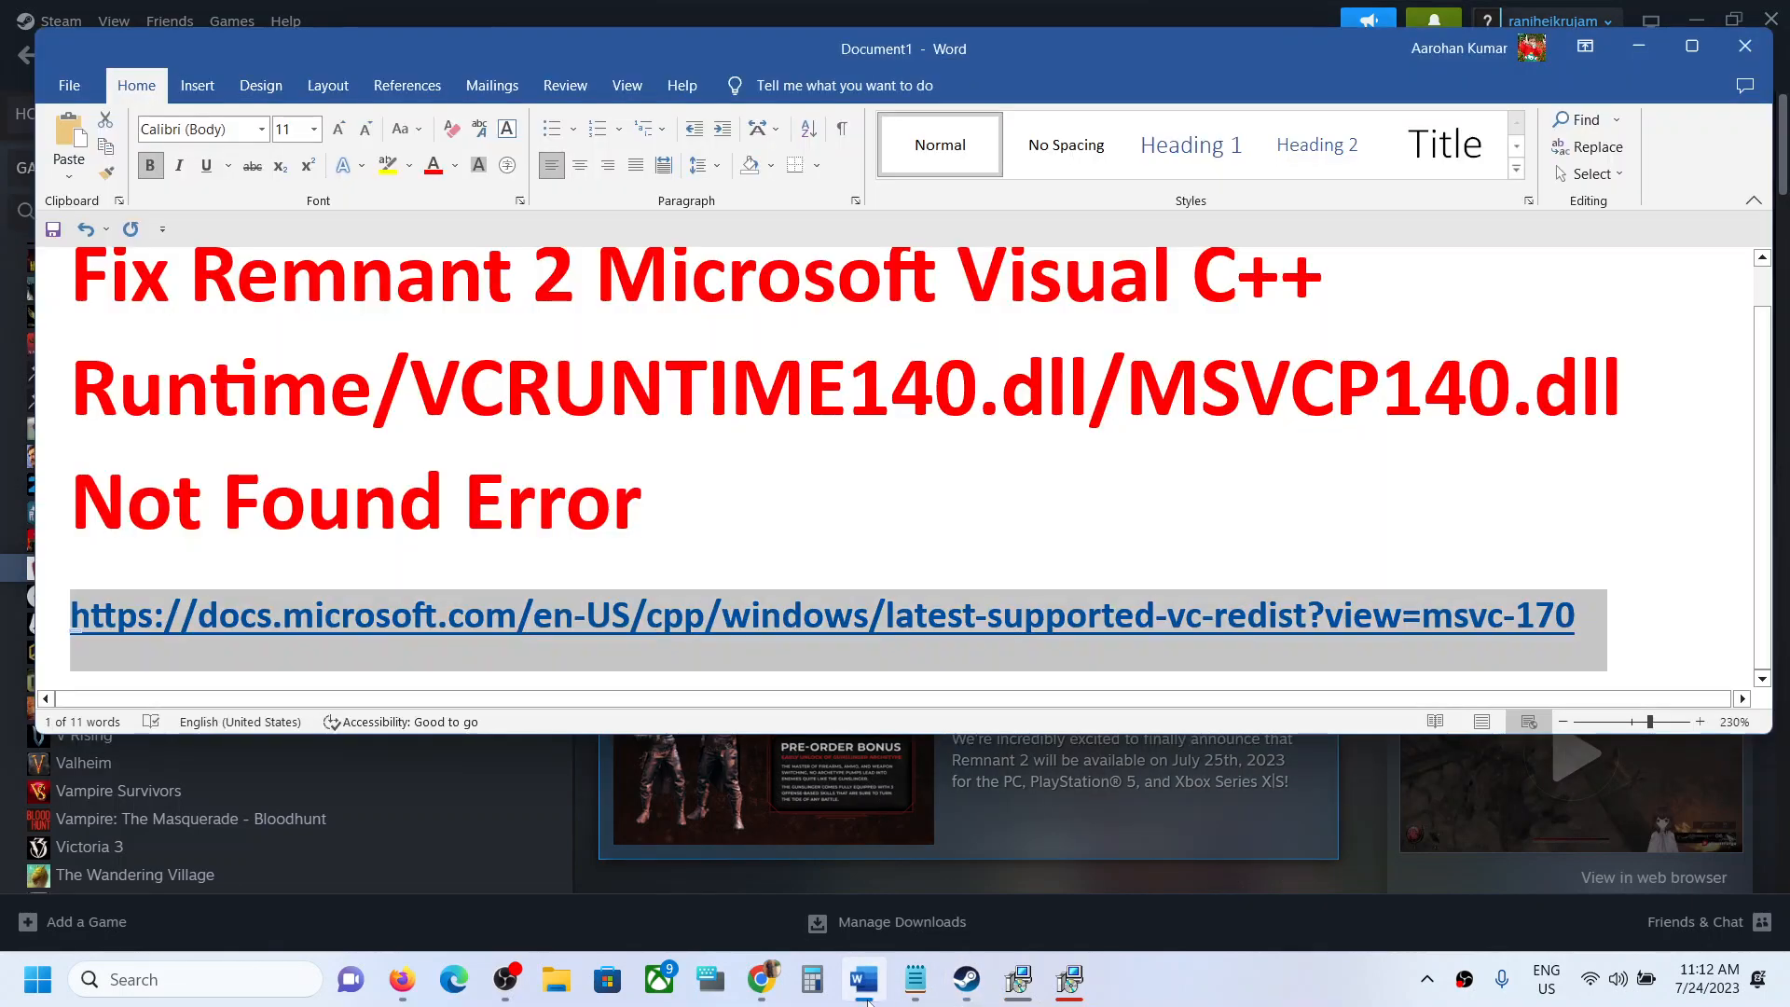
click(966, 978)
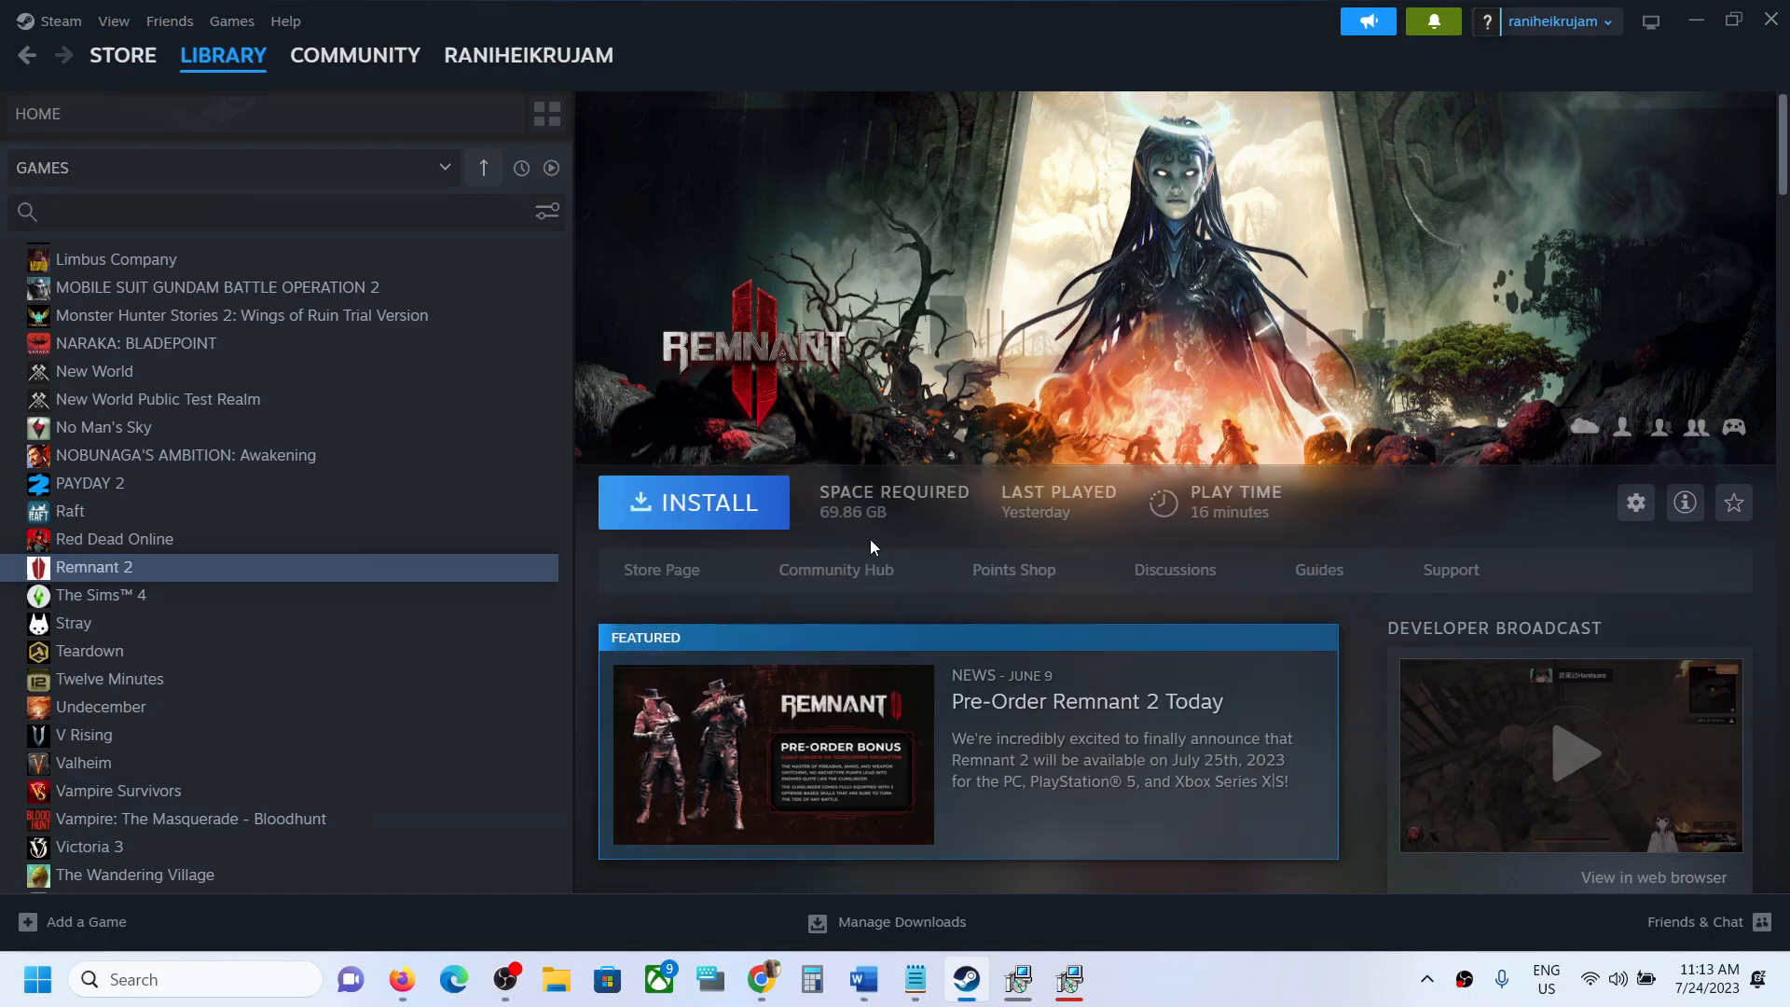
mouse_move(1238, 990)
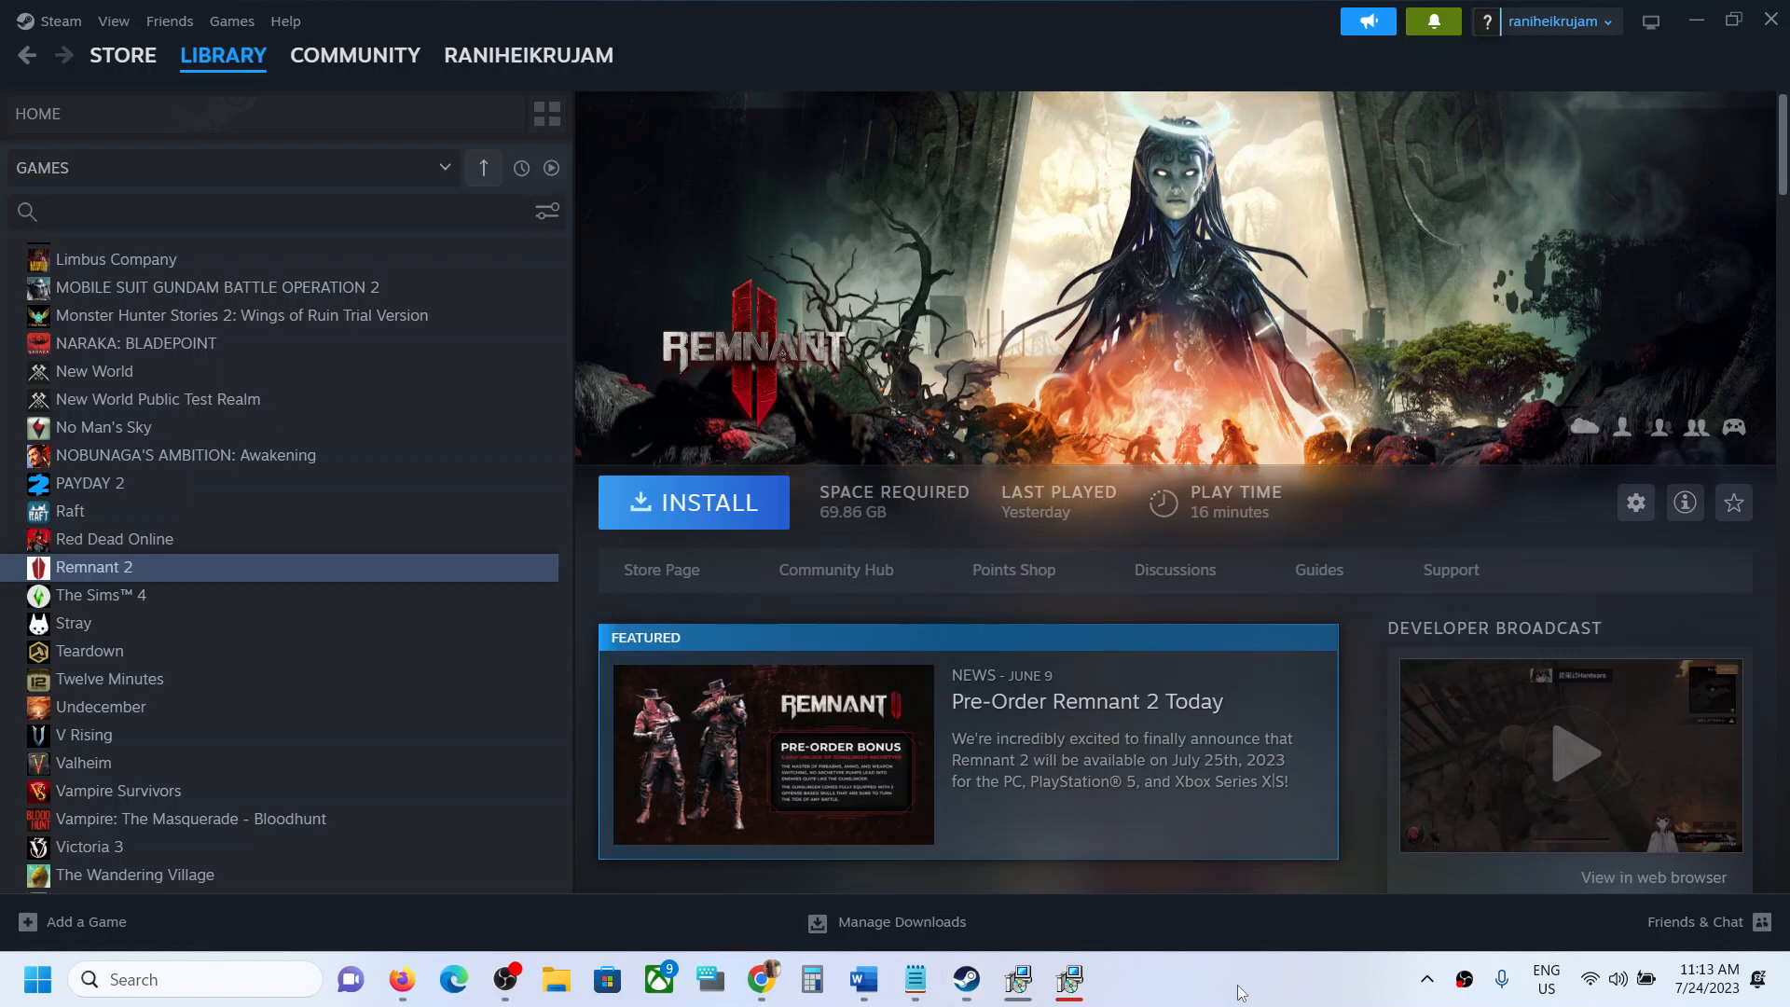